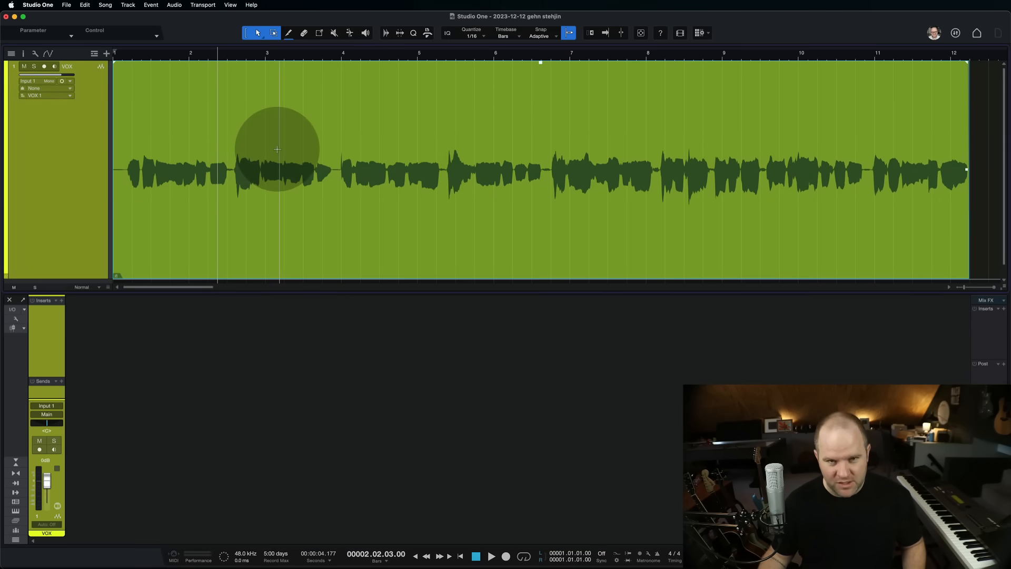
pyautogui.moveTo(174, 258)
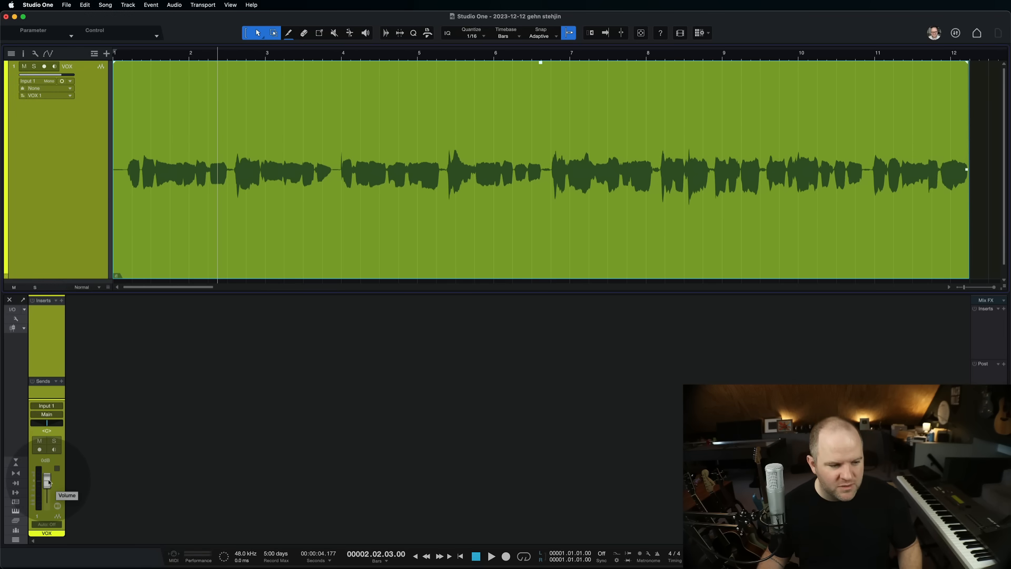
# - Nudge the VOX volume back to 0 dB, then split off the middle vocal section and colour it red
pyautogui.moveTo(46, 480); pyautogui.dragTo(47, 473)
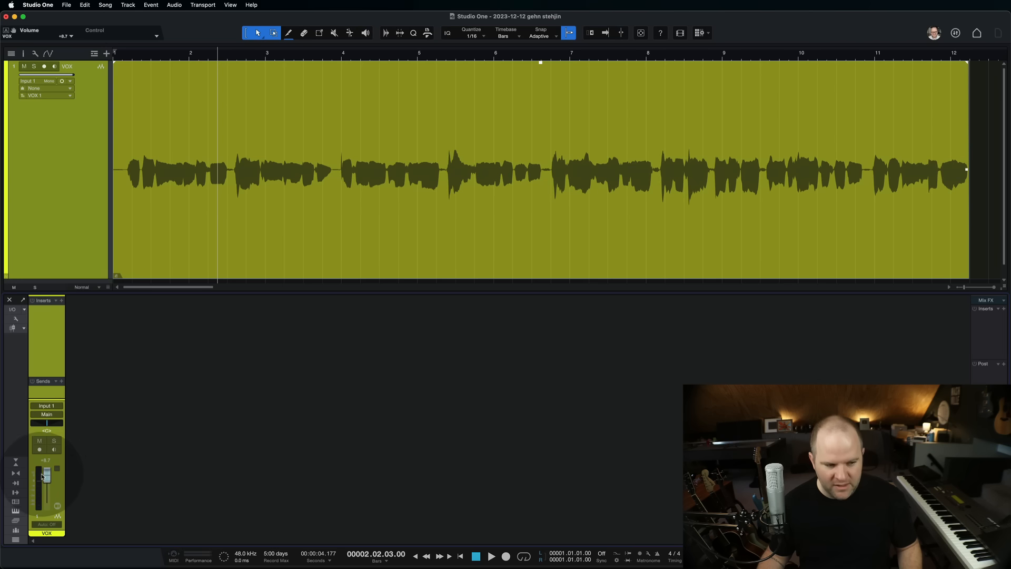
pyautogui.moveTo(45, 477); pyautogui.dragTo(46, 476)
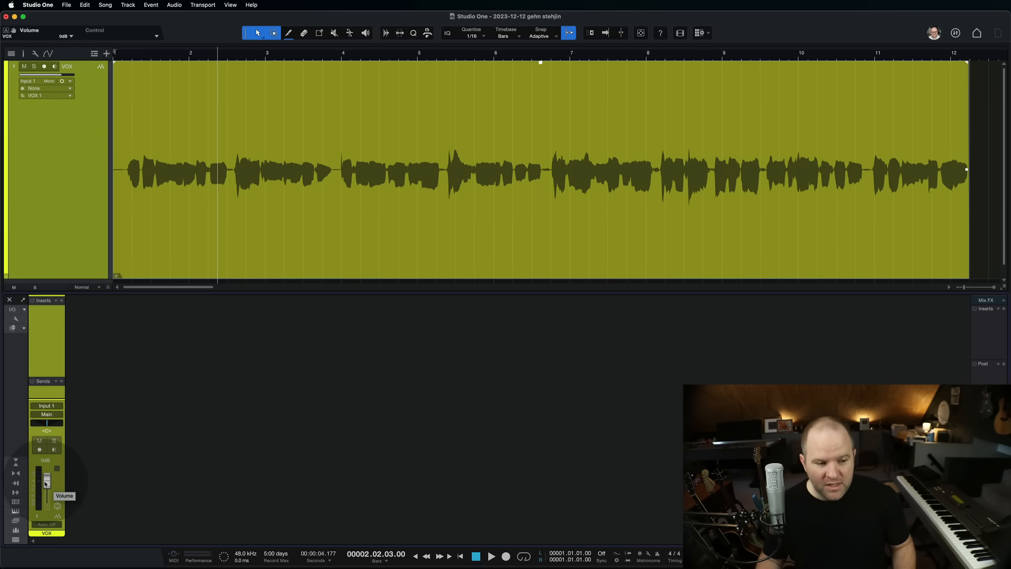
pyautogui.moveTo(45, 482); pyautogui.dragTo(52, 497)
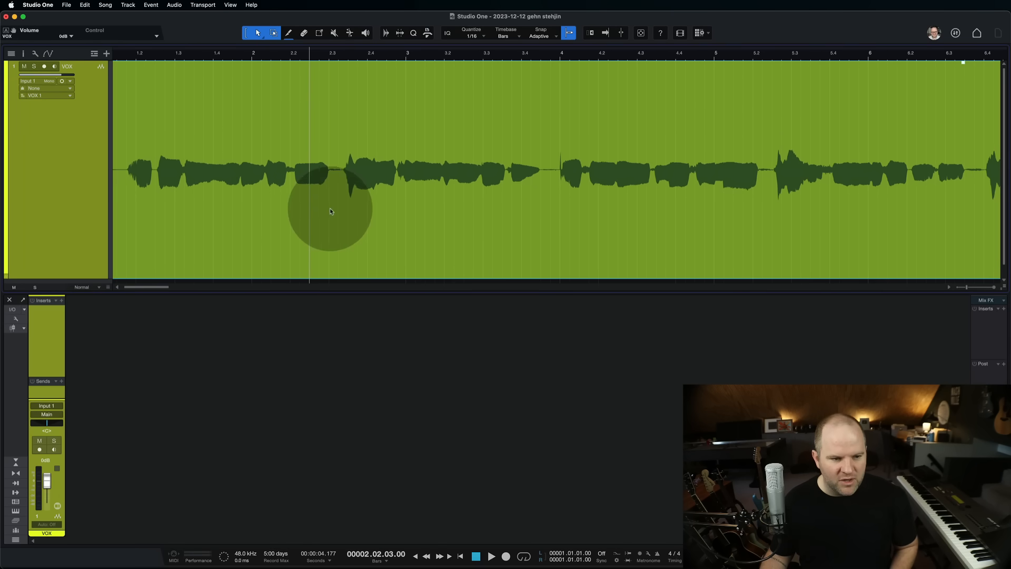
pyautogui.moveTo(348, 253)
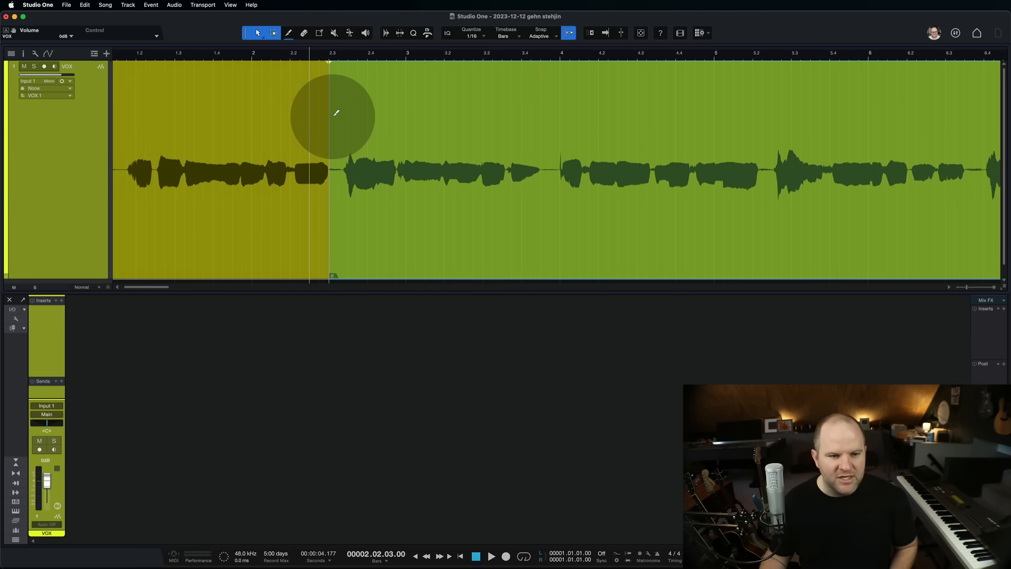
pyautogui.moveTo(332, 170); pyautogui.dragTo(551, 171)
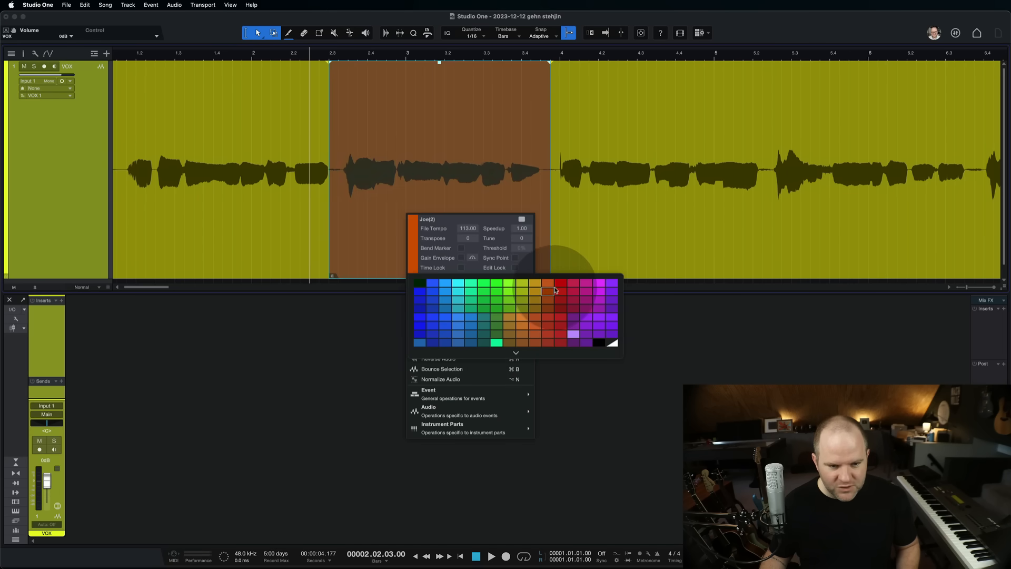
pyautogui.click(552, 291)
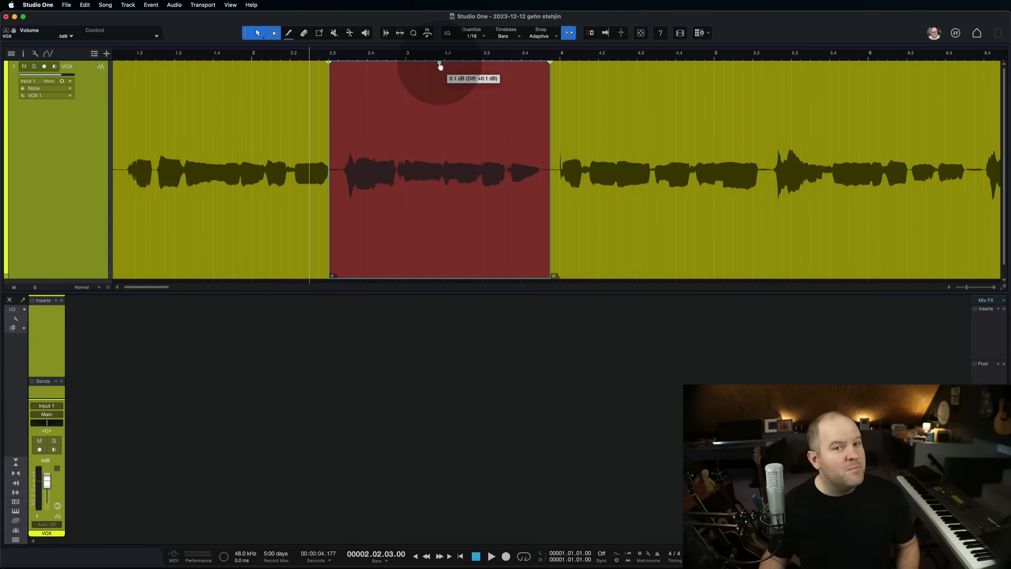
# - Try the red event's gain from about -9 dB to well above 0 dB, ending near -4.4 dB
pyautogui.moveTo(439, 65); pyautogui.dragTo(439, 113)
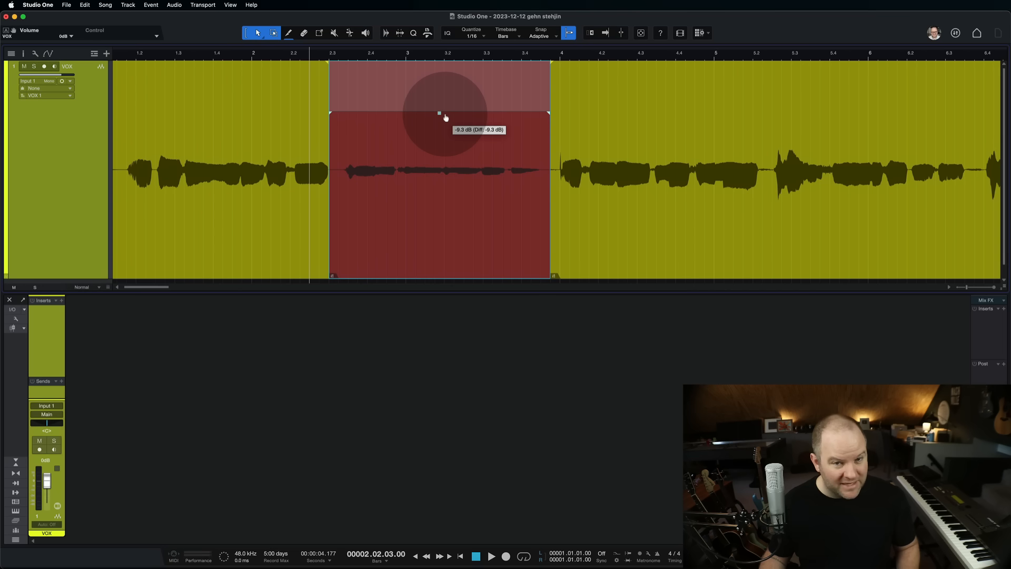
pyautogui.moveTo(438, 112); pyautogui.dragTo(440, 66)
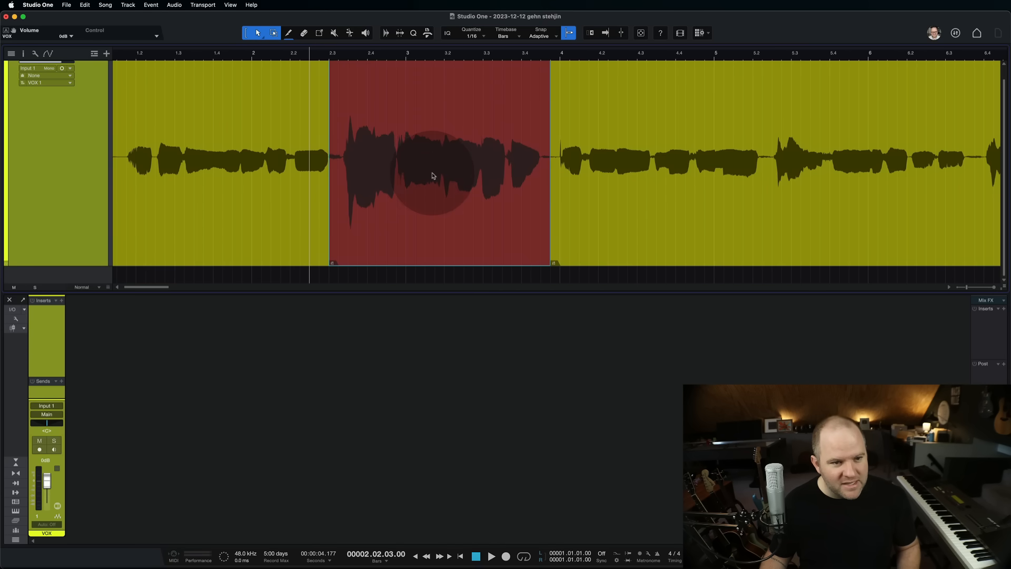
pyautogui.moveTo(439, 174); pyautogui.dragTo(438, 101)
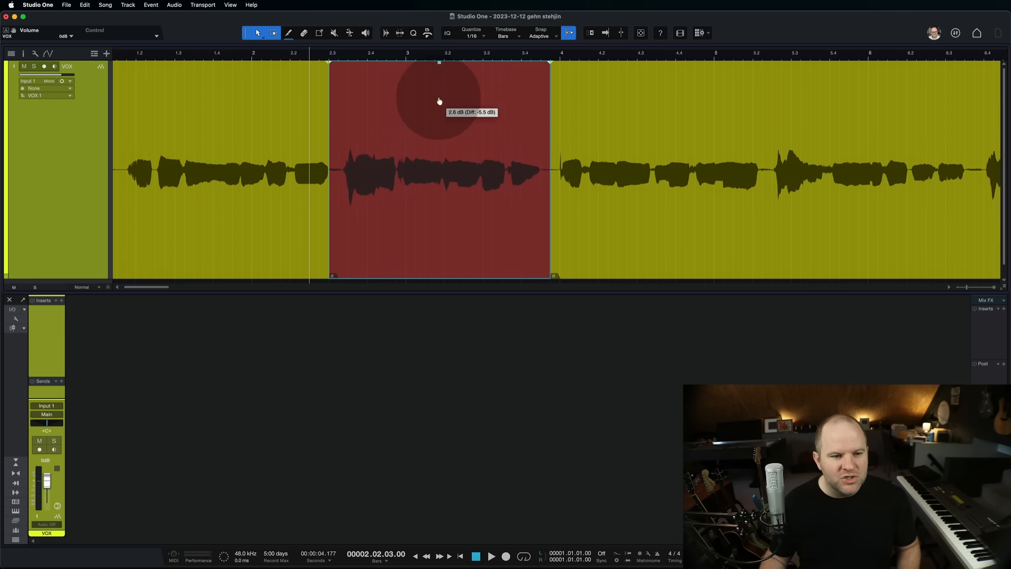
pyautogui.moveTo(438, 101); pyautogui.dragTo(477, 173)
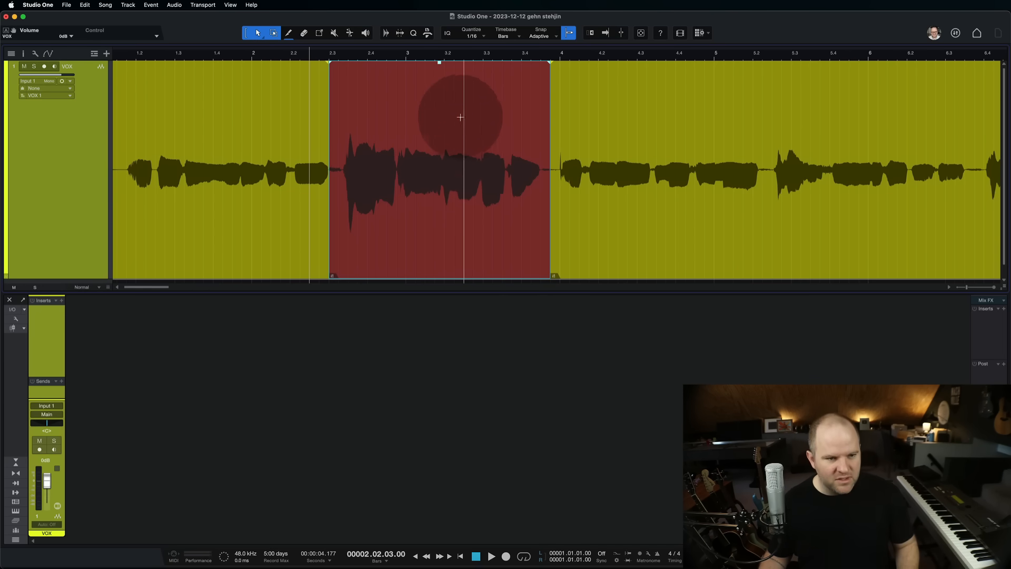
pyautogui.moveTo(460, 117); pyautogui.dragTo(438, 80)
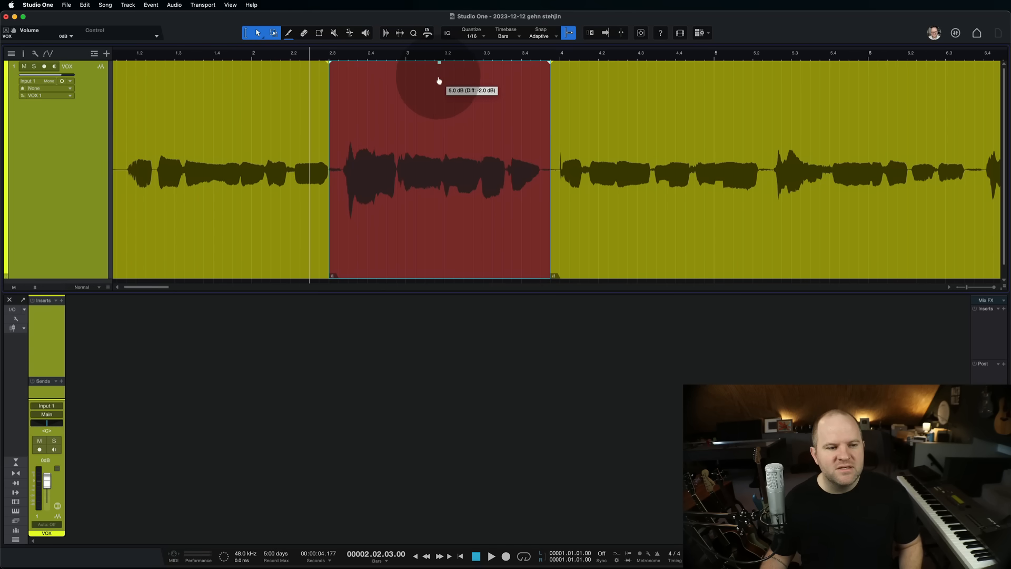
pyautogui.moveTo(439, 80); pyautogui.dragTo(432, 110)
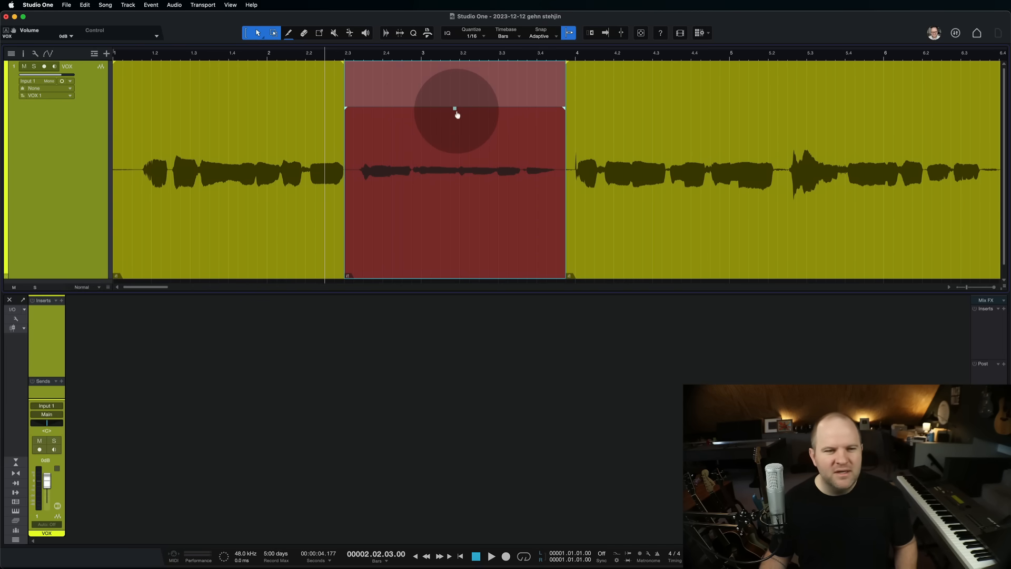
pyautogui.moveTo(454, 115); pyautogui.dragTo(454, 82)
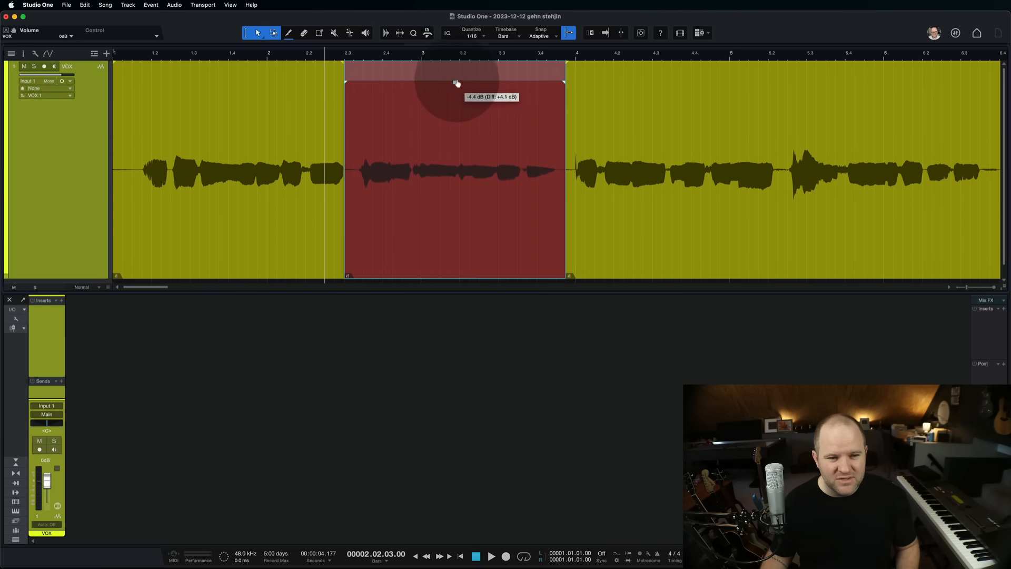
pyautogui.moveTo(454, 83); pyautogui.dragTo(454, 67)
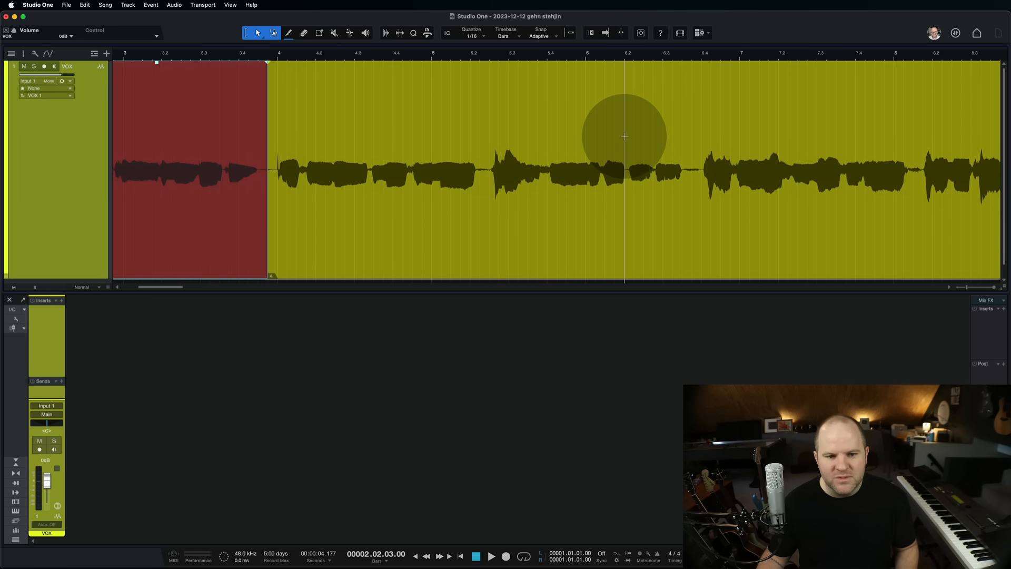
# - Drag across the vocal events in the arrangement
pyautogui.moveTo(626, 170); pyautogui.dragTo(690, 170)
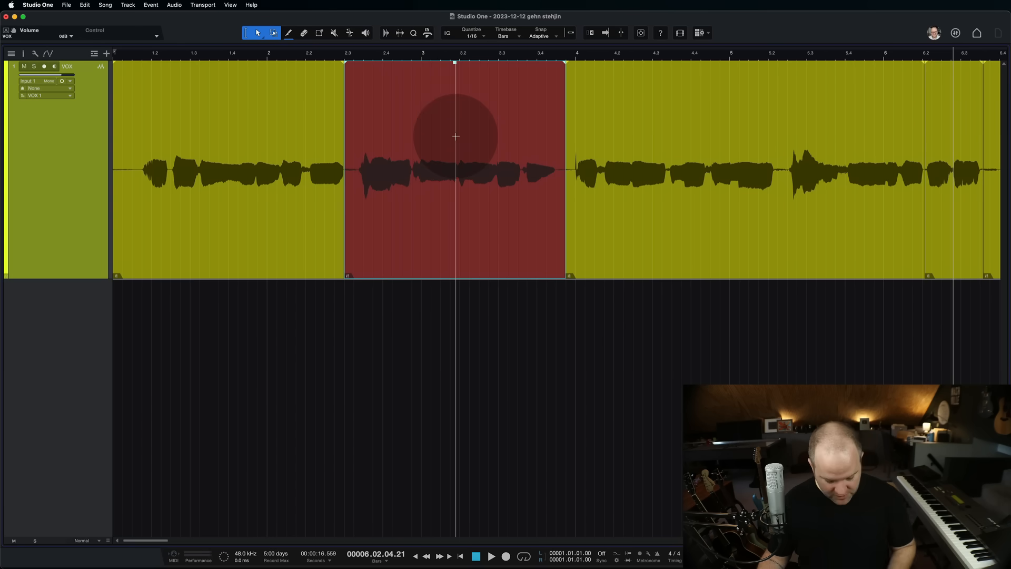
# - Open the red middle vocal event's properties in the Inspector
pyautogui.click(23, 53)
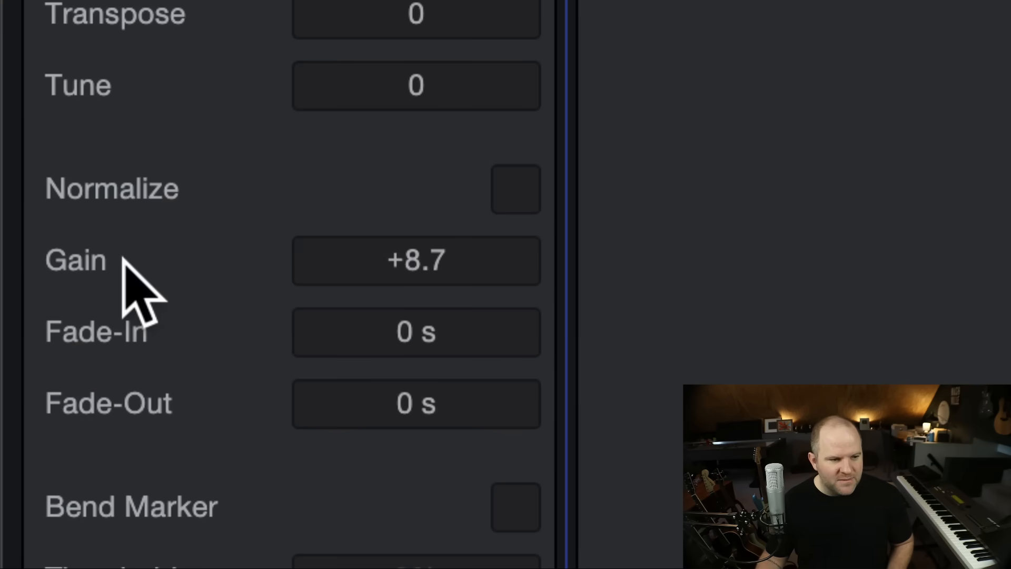
pyautogui.moveTo(138, 322)
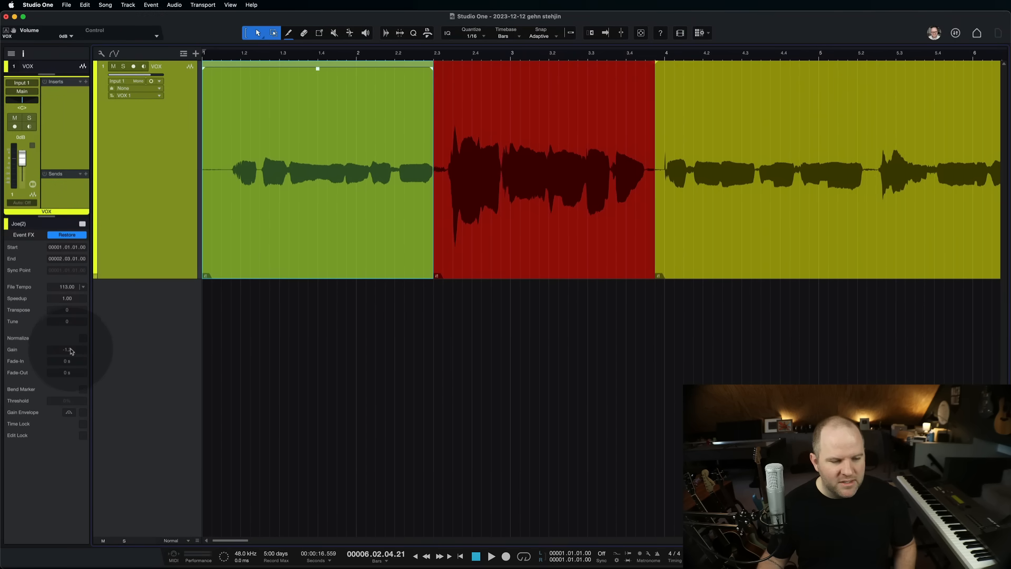
pyautogui.moveTo(69, 351); pyautogui.dragTo(67, 341)
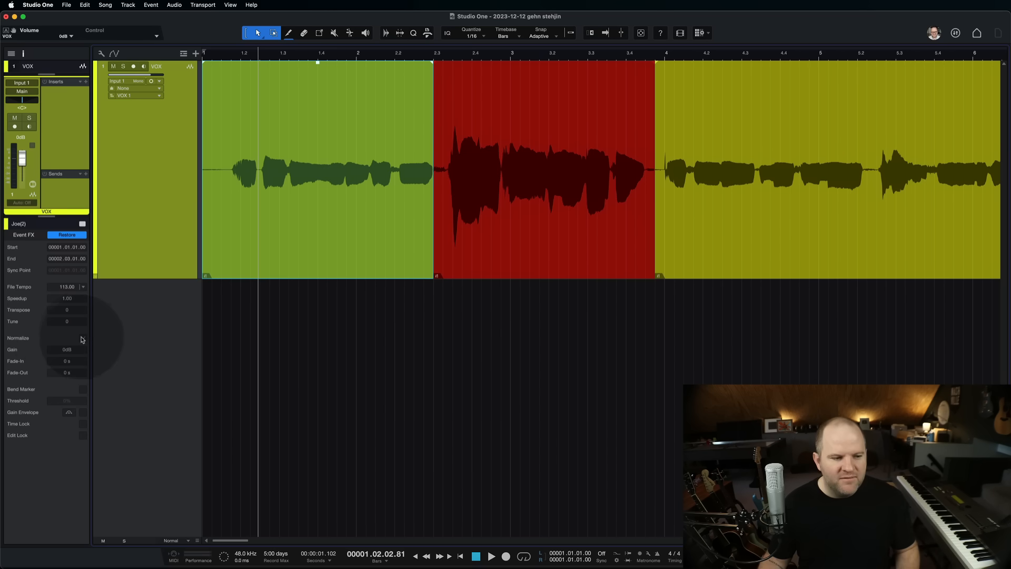
pyautogui.click(83, 337)
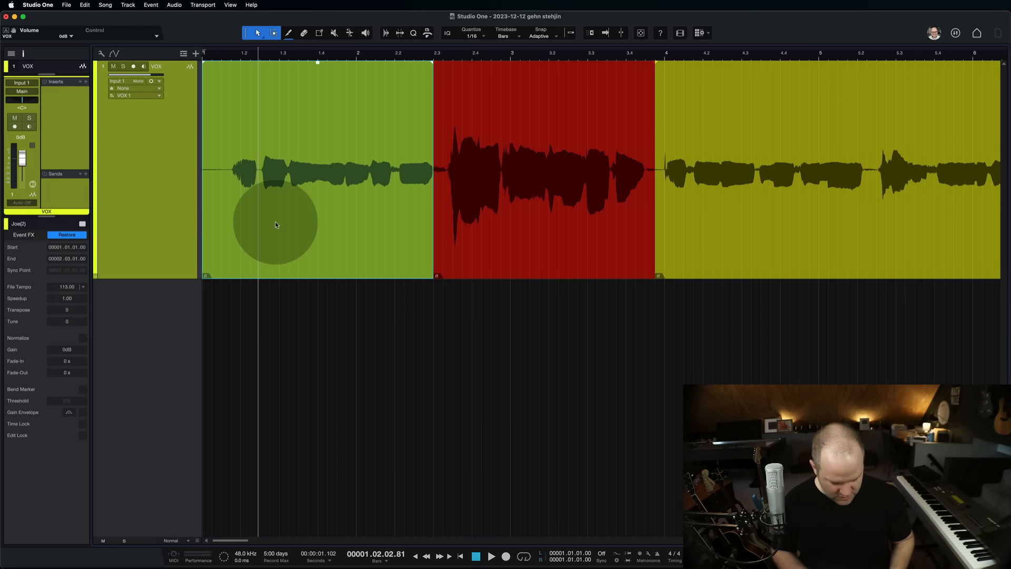
pyautogui.click(83, 338)
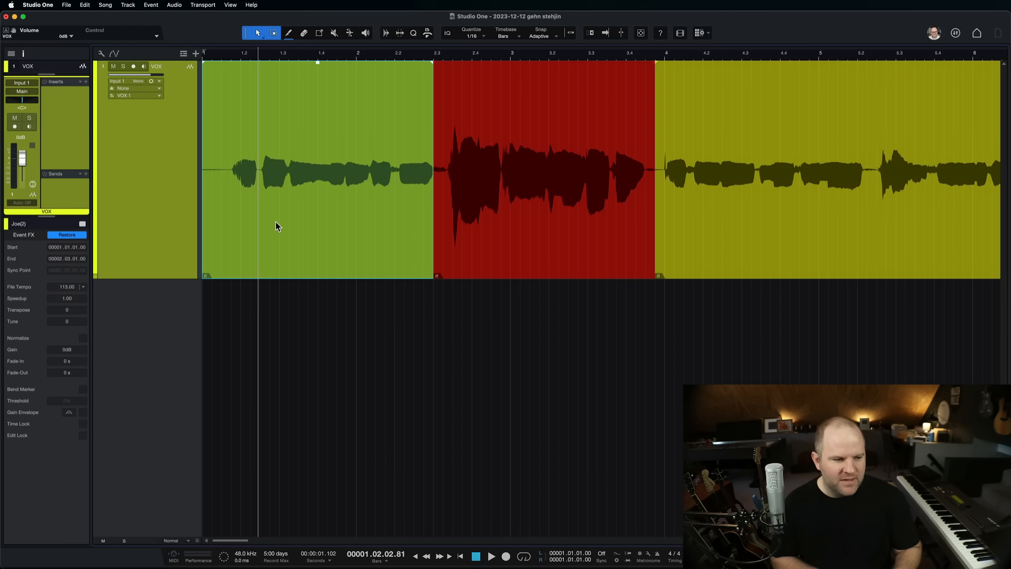
pyautogui.click(82, 338)
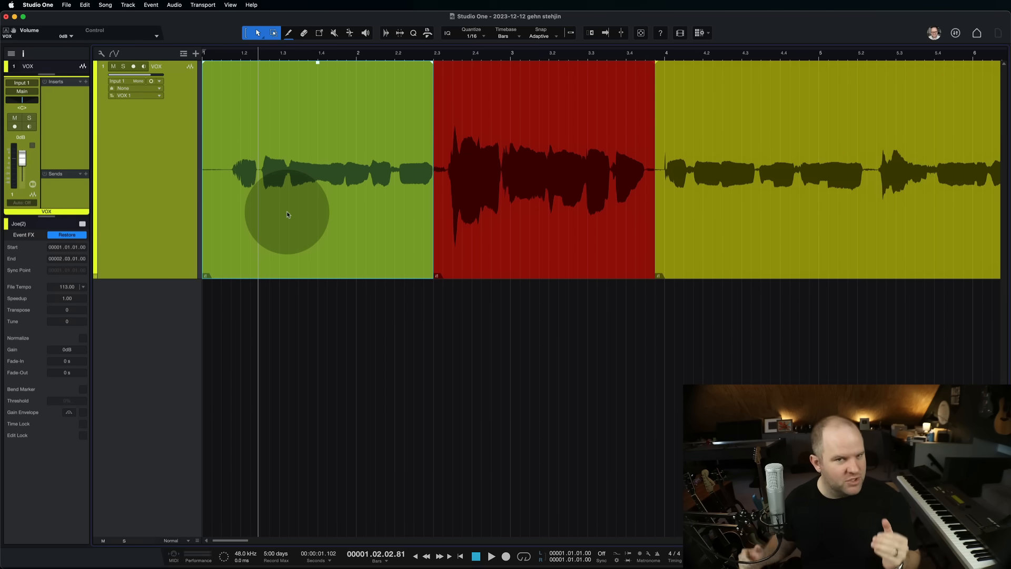
pyautogui.moveTo(333, 181)
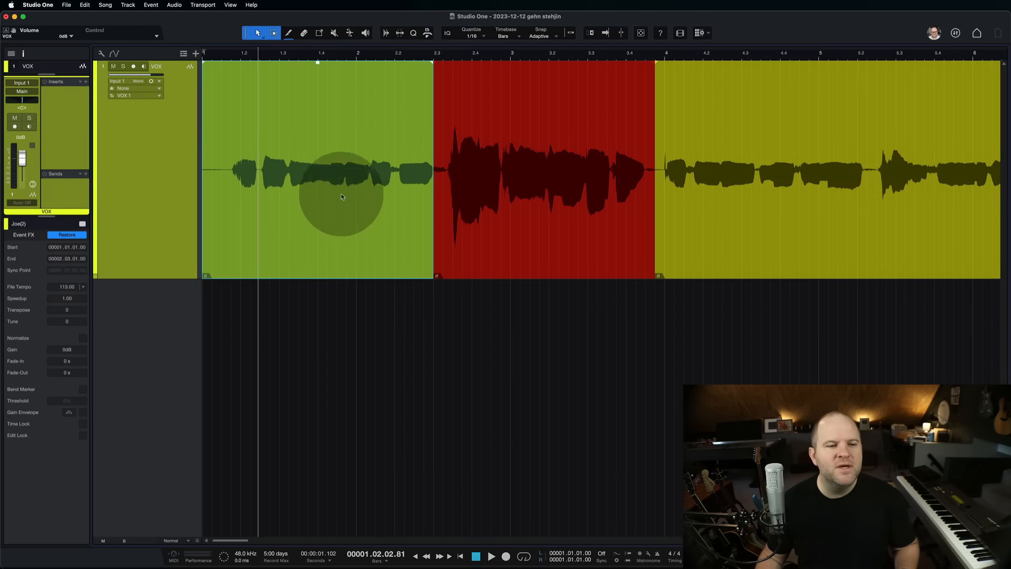
pyautogui.moveTo(335, 240)
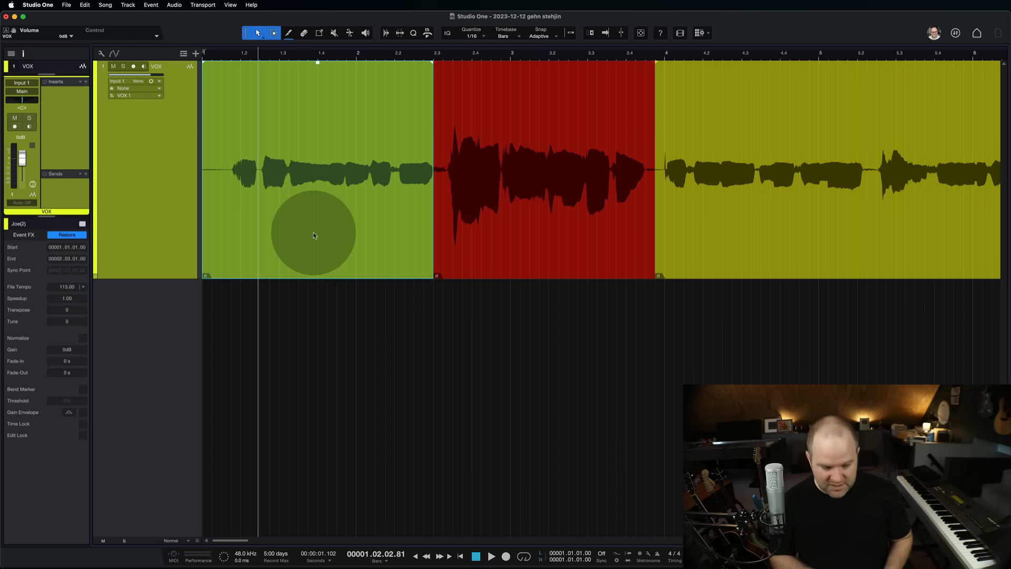
# - Normalize the first vocal event, lower its gain to about -2 dB, and select the last event
pyautogui.click(83, 337)
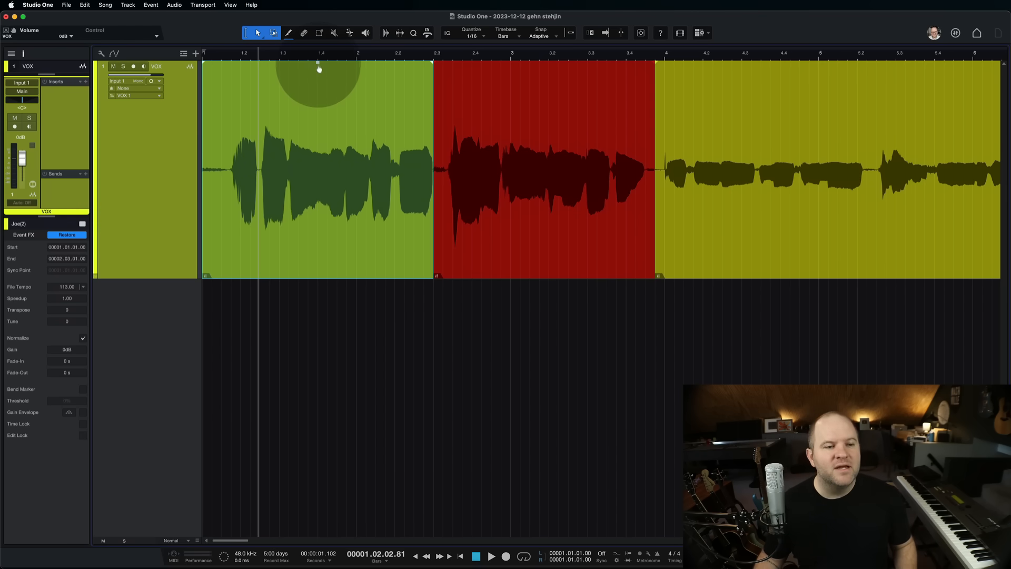
pyautogui.moveTo(317, 69); pyautogui.dragTo(310, 212)
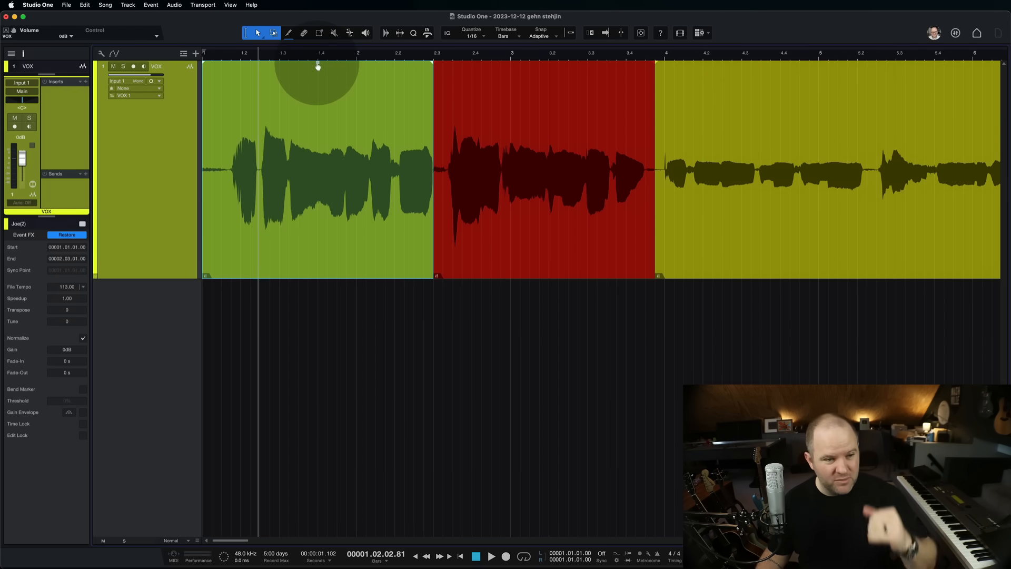
pyautogui.moveTo(316, 65); pyautogui.dragTo(316, 80)
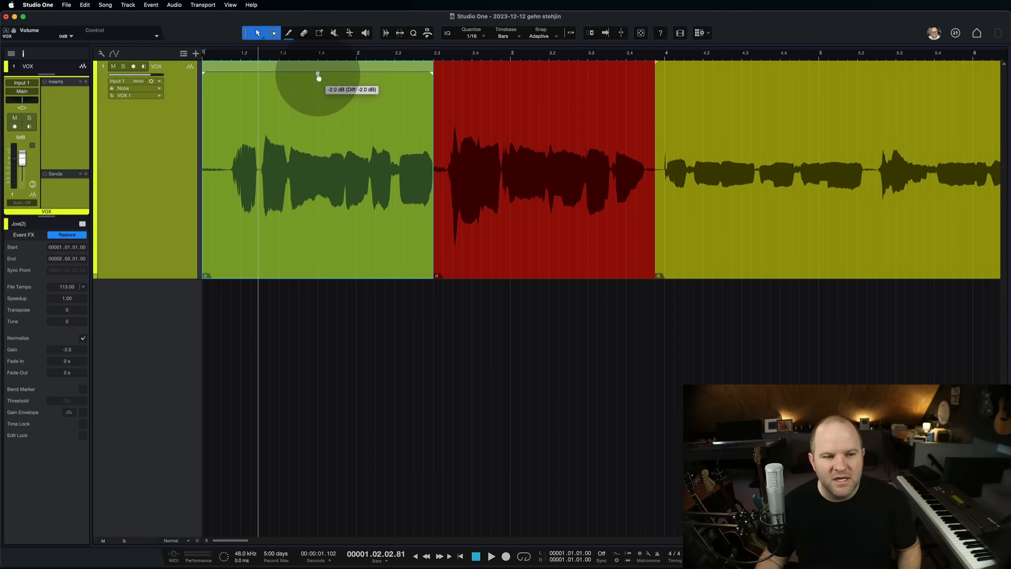
pyautogui.moveTo(316, 76); pyautogui.dragTo(316, 131)
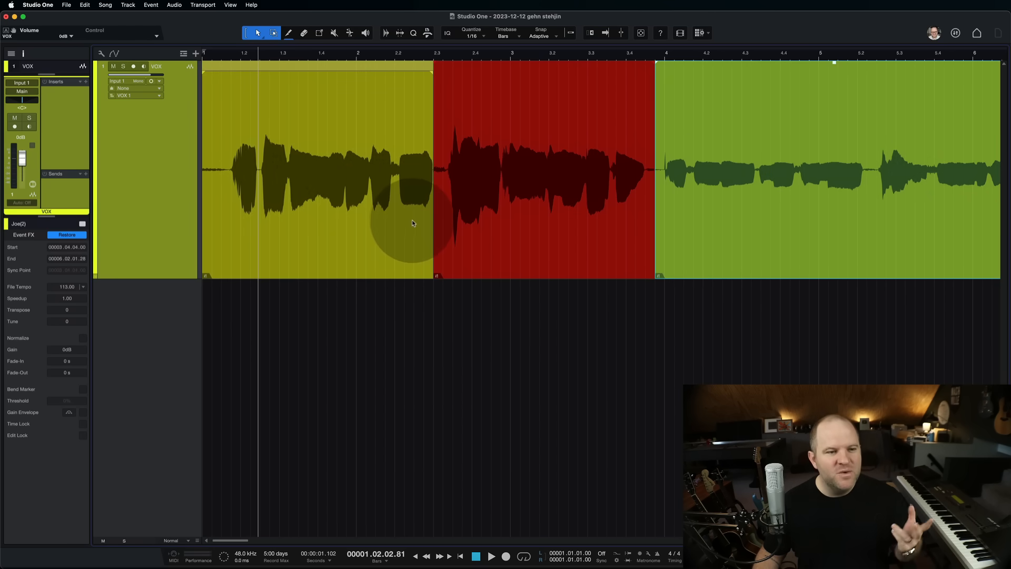
pyautogui.click(83, 338)
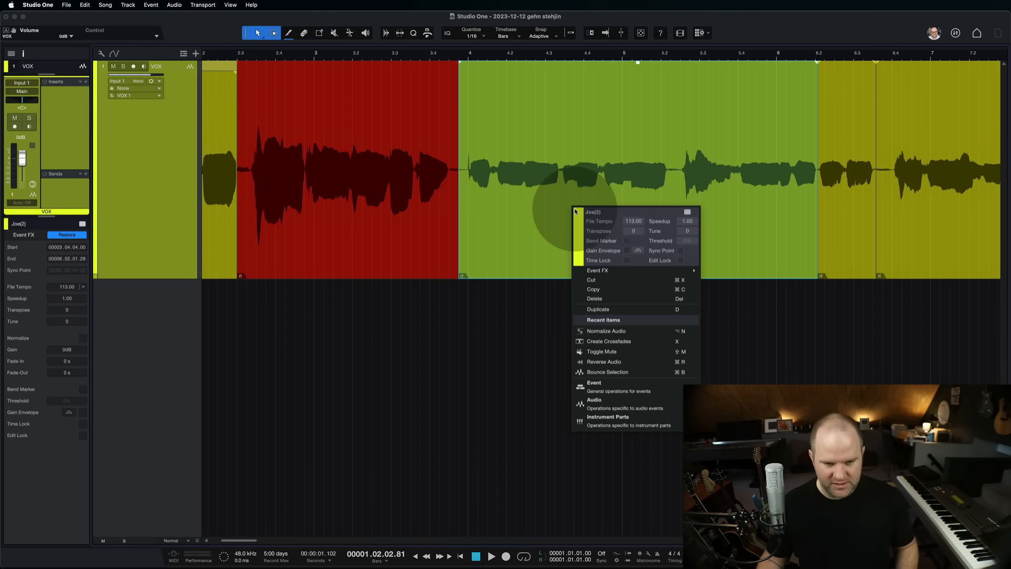
pyautogui.moveTo(594, 383)
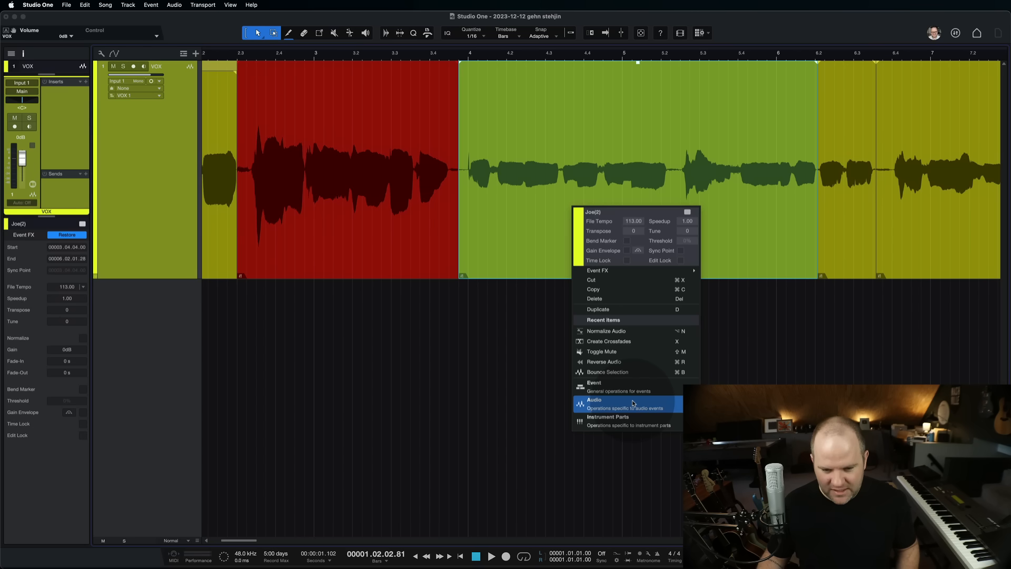
# - Enable the gain envelope on the third vocal event from its right-click menu
pyautogui.click(502, 221)
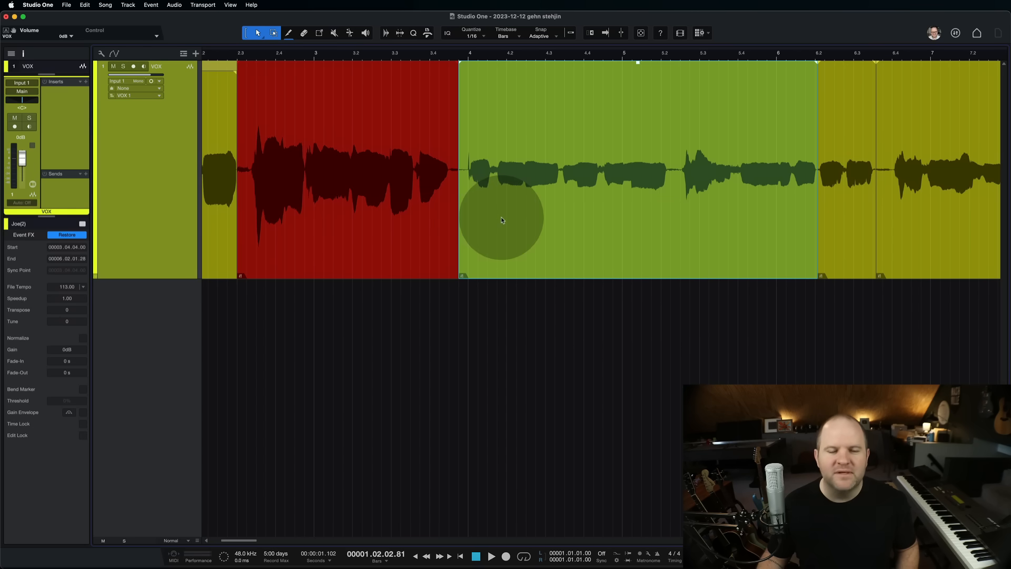
pyautogui.rightClick(502, 221)
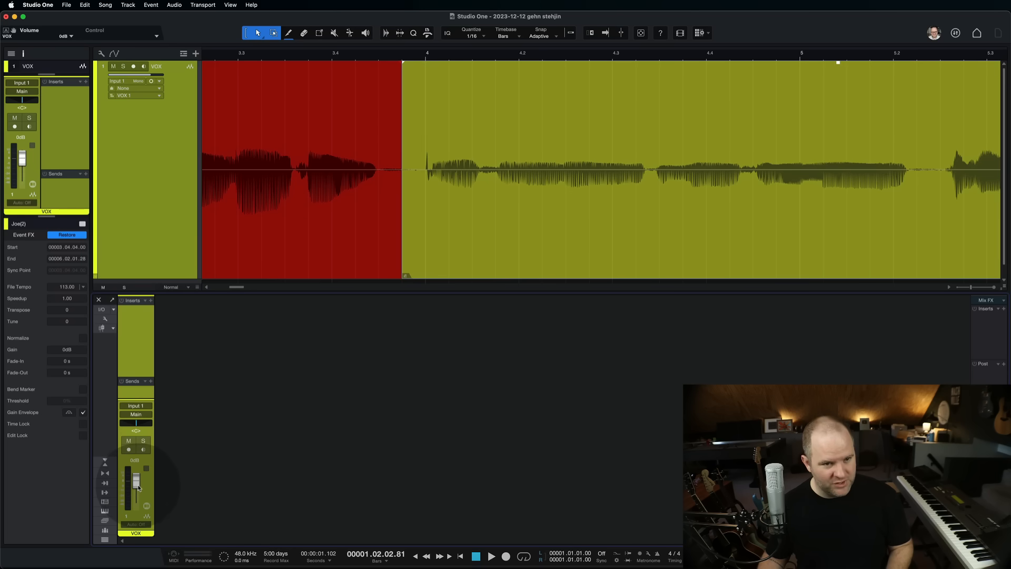
pyautogui.click(490, 209)
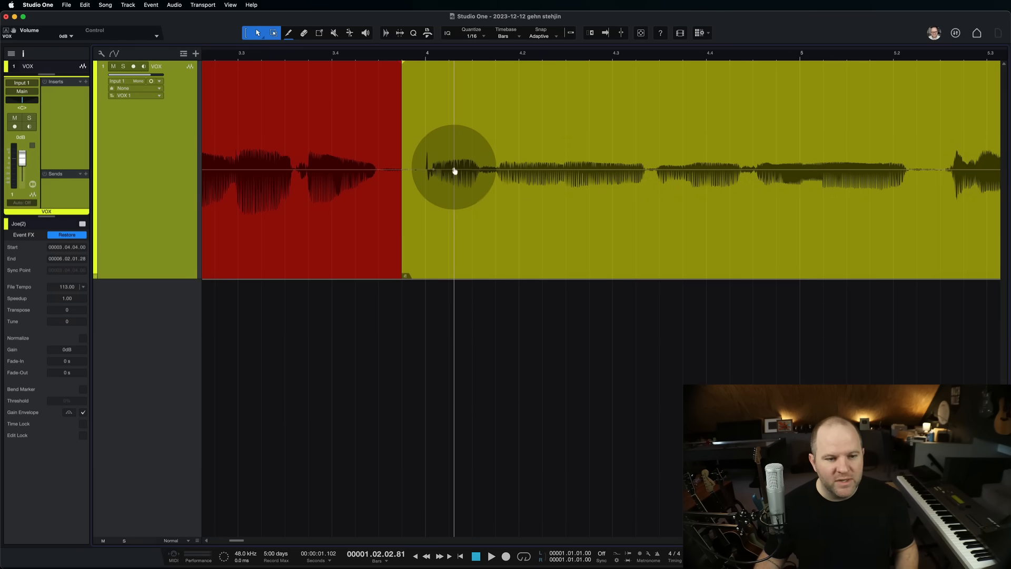
# - Add envelope points boosting the early syllables, dipping the middle, and raising the later phrase
pyautogui.moveTo(454, 171); pyautogui.dragTo(500, 196)
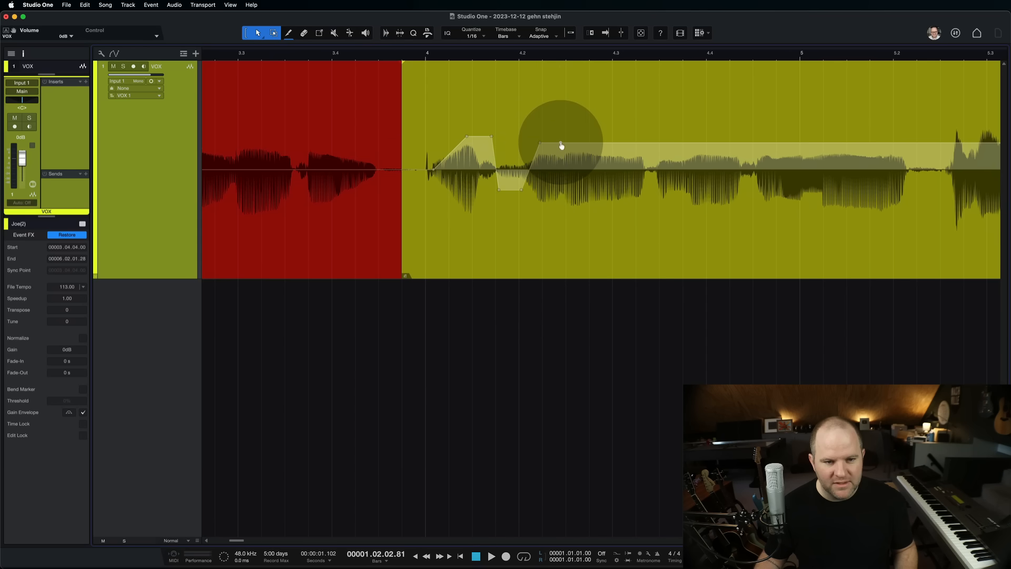
pyautogui.moveTo(561, 145); pyautogui.dragTo(626, 187)
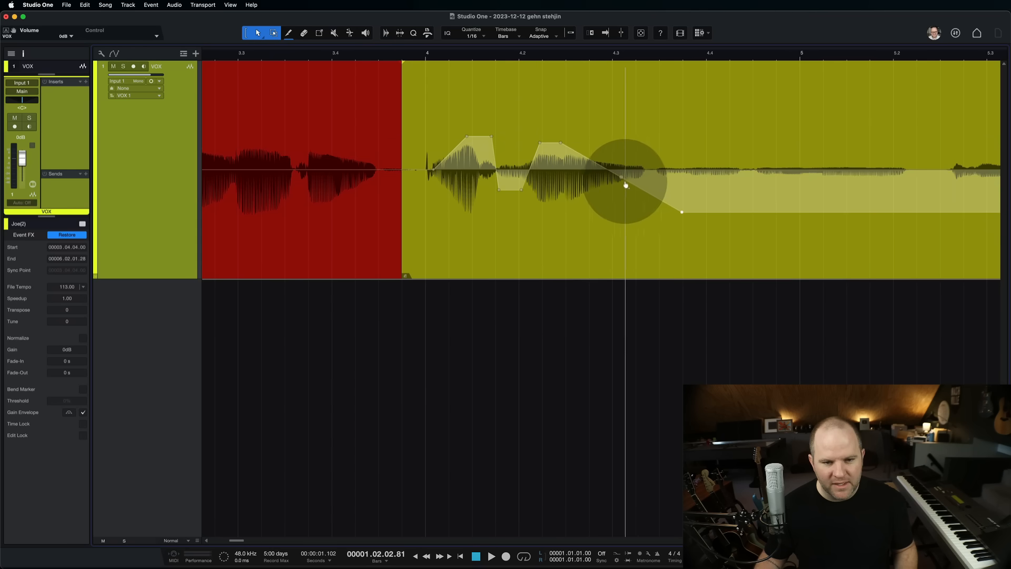
pyautogui.moveTo(625, 186); pyautogui.dragTo(617, 190)
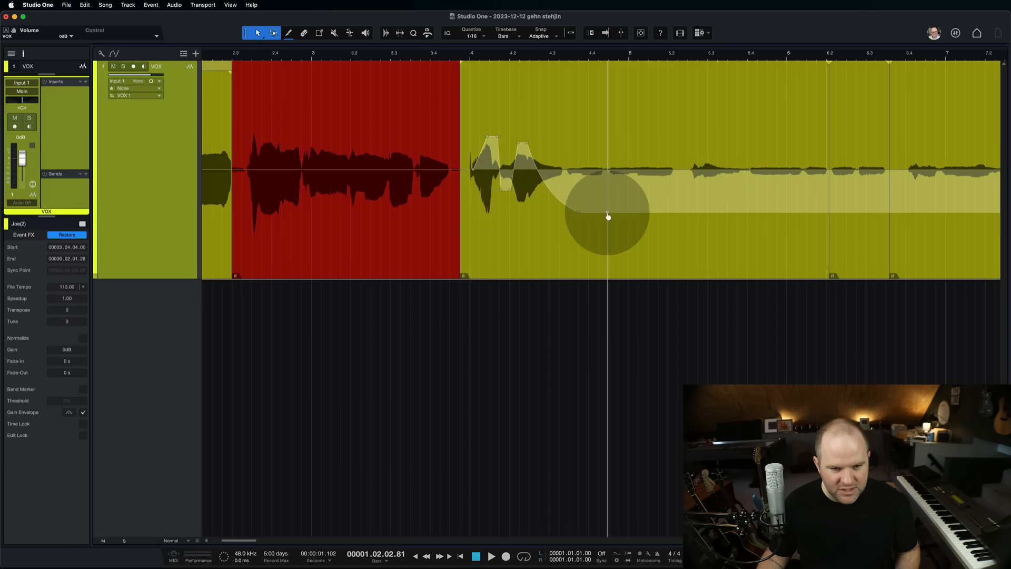
pyautogui.moveTo(606, 215); pyautogui.dragTo(675, 181)
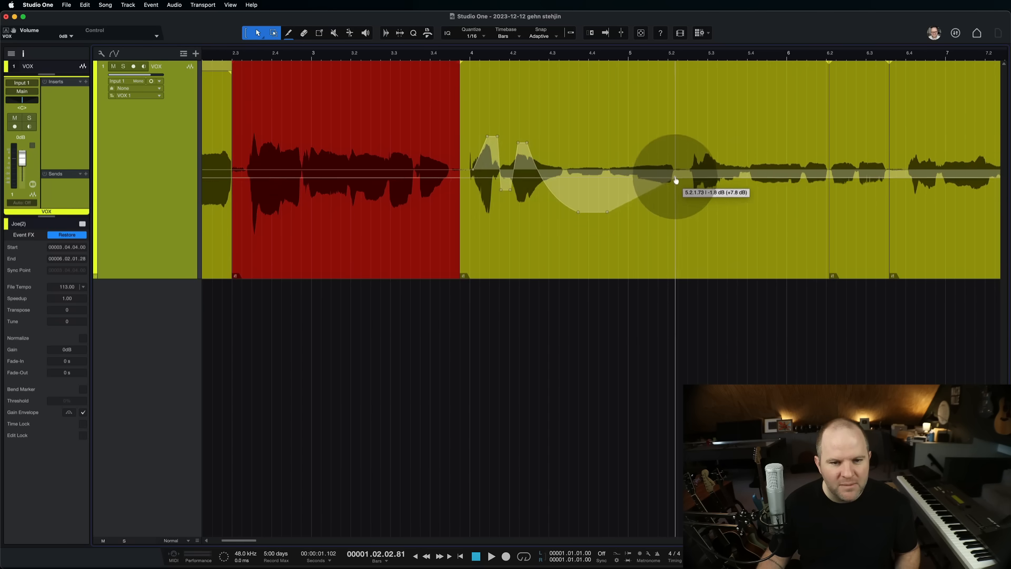
pyautogui.moveTo(675, 181); pyautogui.dragTo(696, 166)
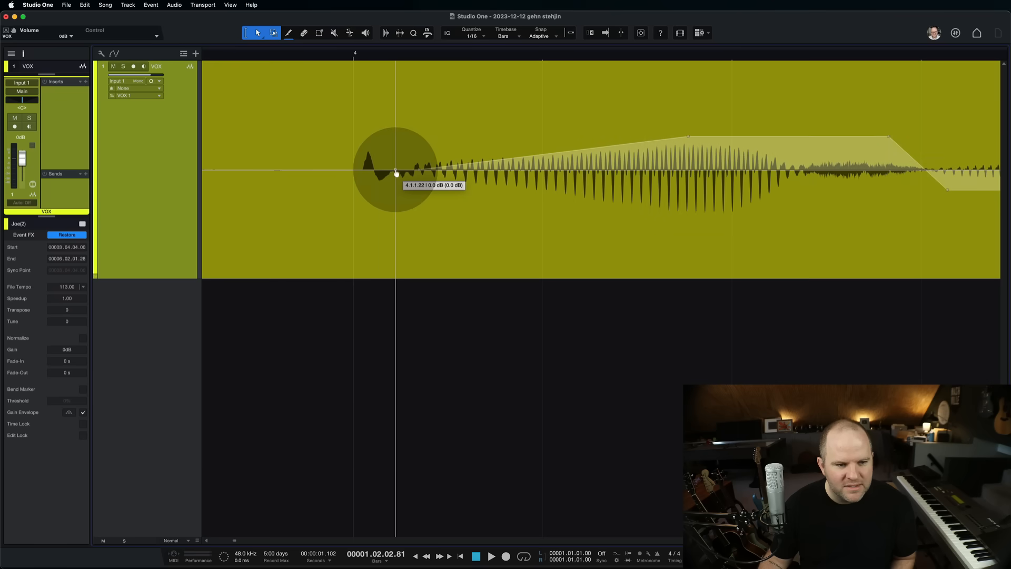
# - Drag the envelope point at the phrase onset down to about -5.8 dB
pyautogui.moveTo(397, 173); pyautogui.dragTo(366, 196)
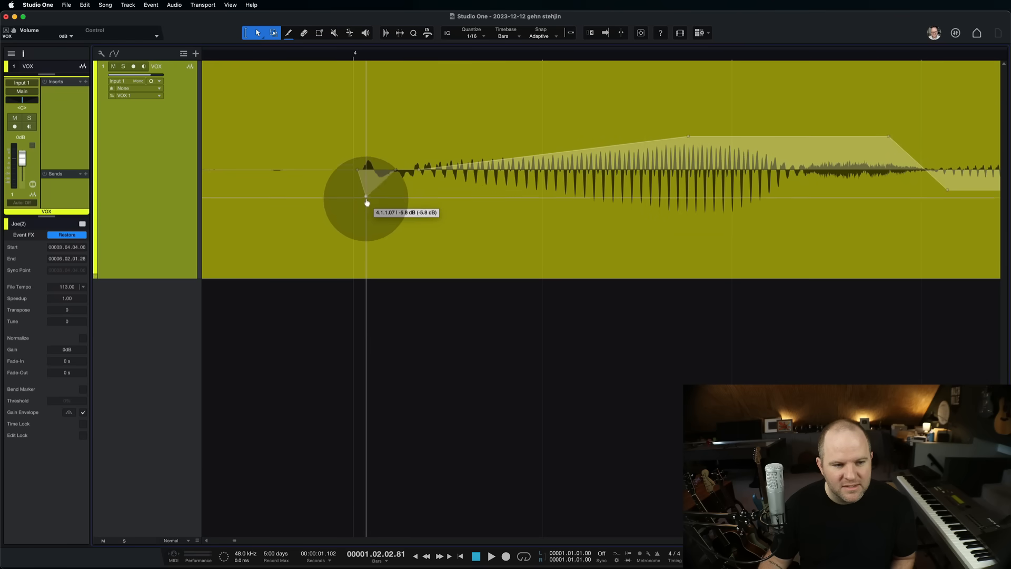
pyautogui.moveTo(366, 193); pyautogui.dragTo(373, 263)
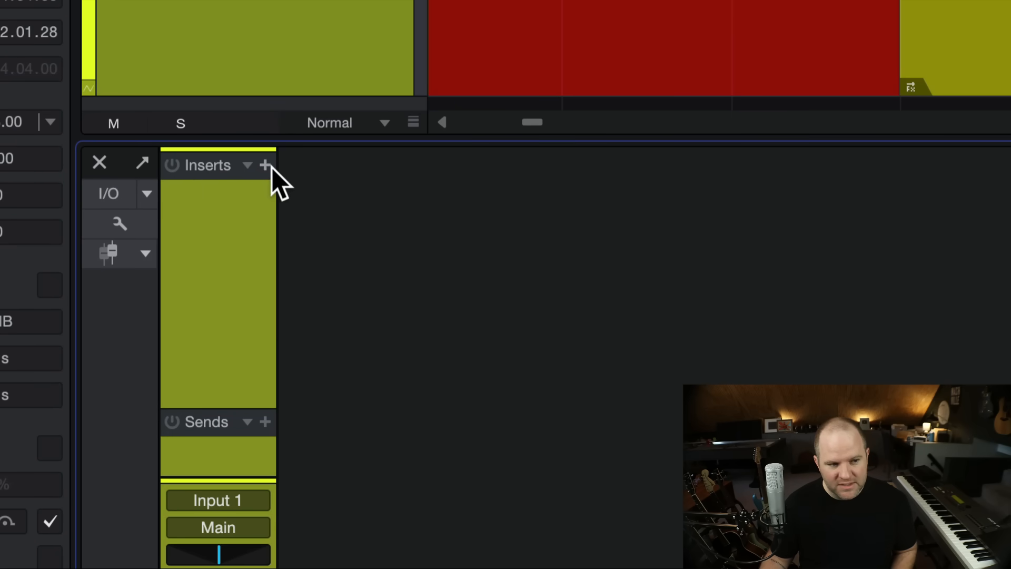
pyautogui.moveTo(136, 235)
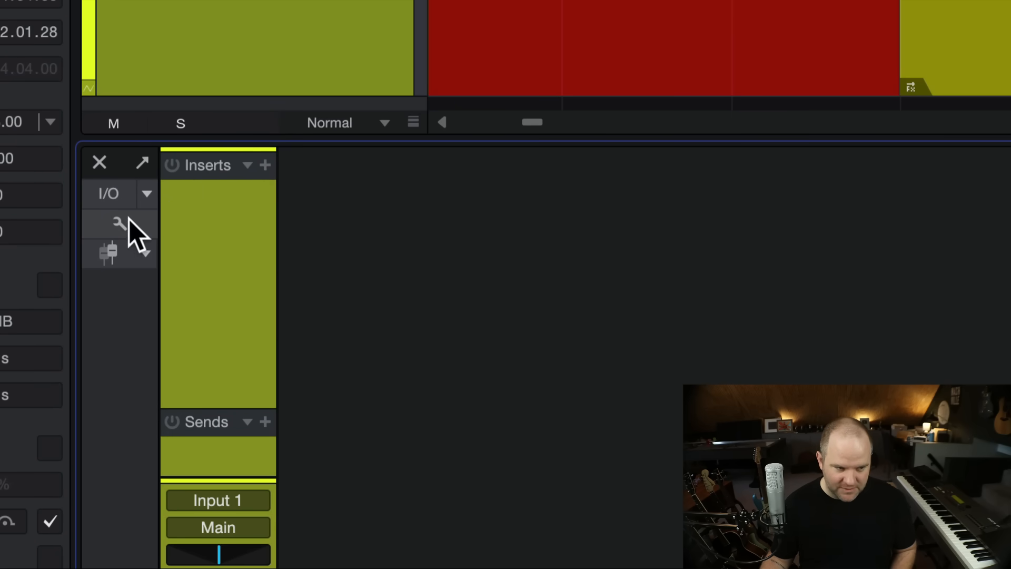
# - Enable Input controls in the console's channel display options and adjust the VOX input gain
pyautogui.click(117, 222)
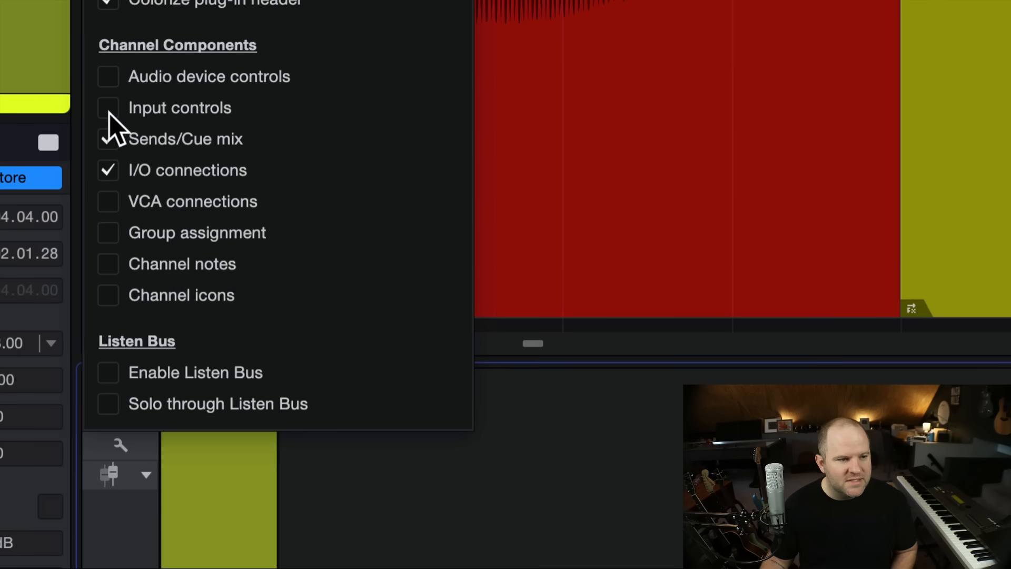
pyautogui.click(107, 108)
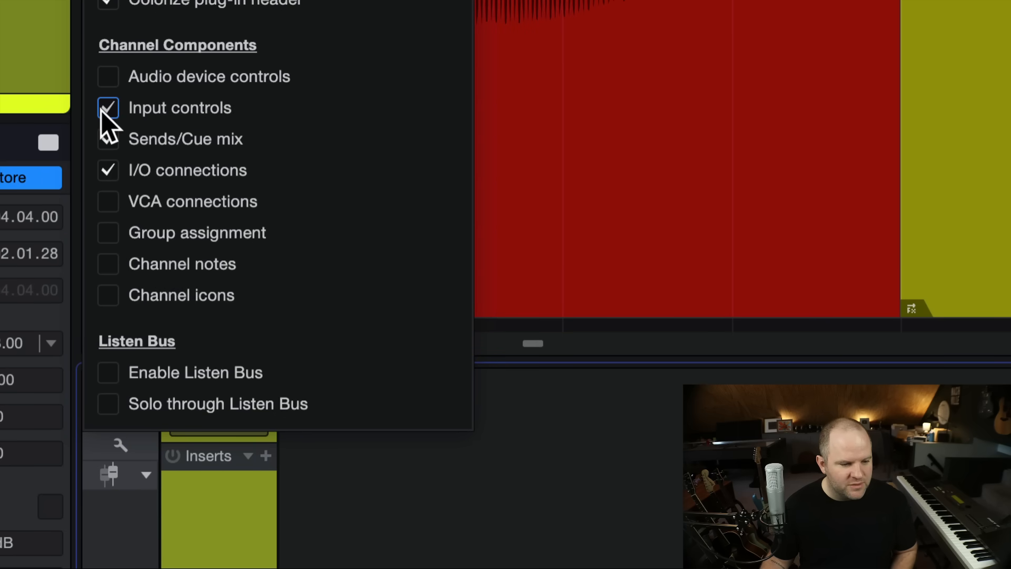
pyautogui.click(107, 107)
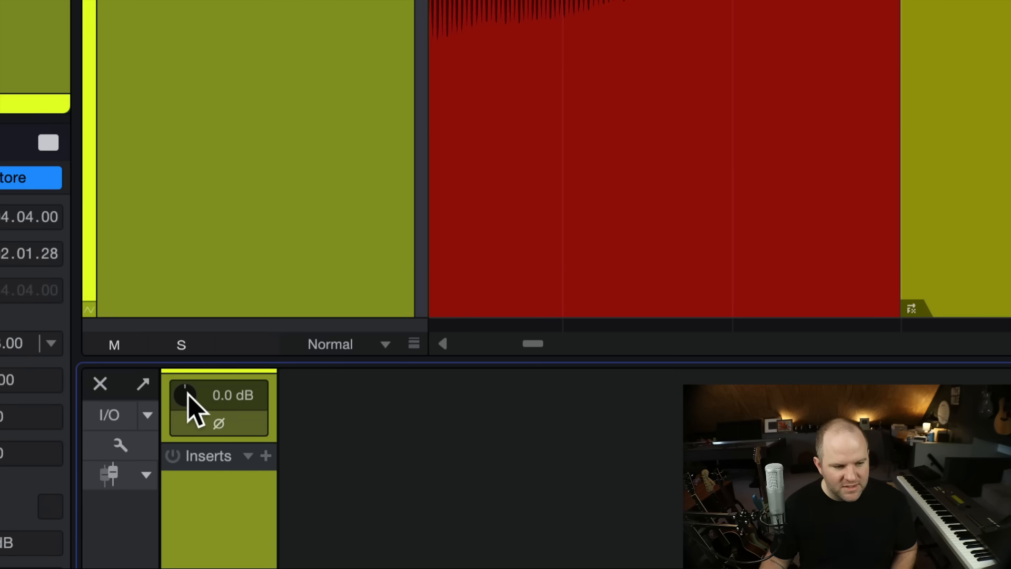
pyautogui.moveTo(185, 394); pyautogui.dragTo(213, 439)
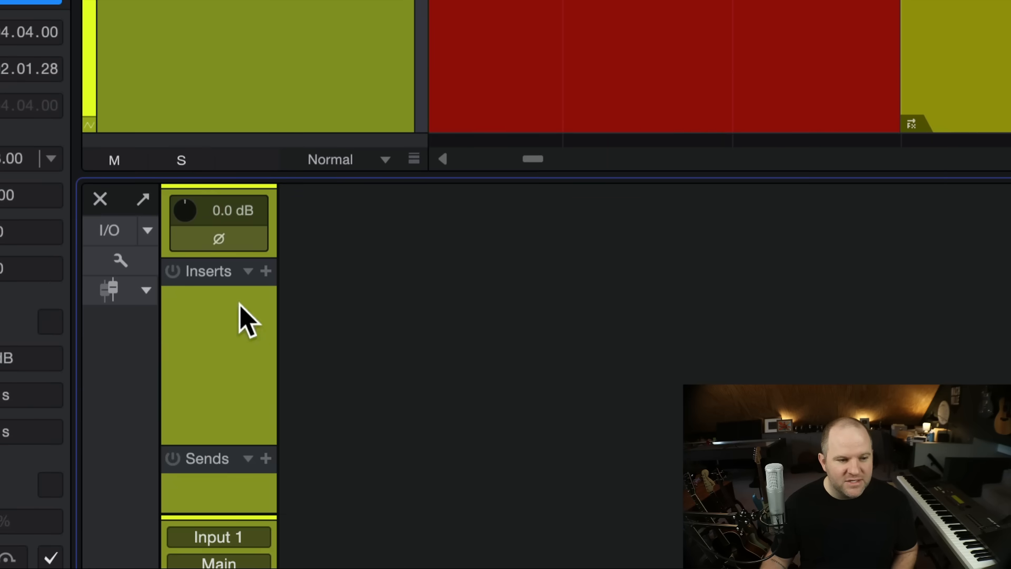
pyautogui.moveTo(342, 87)
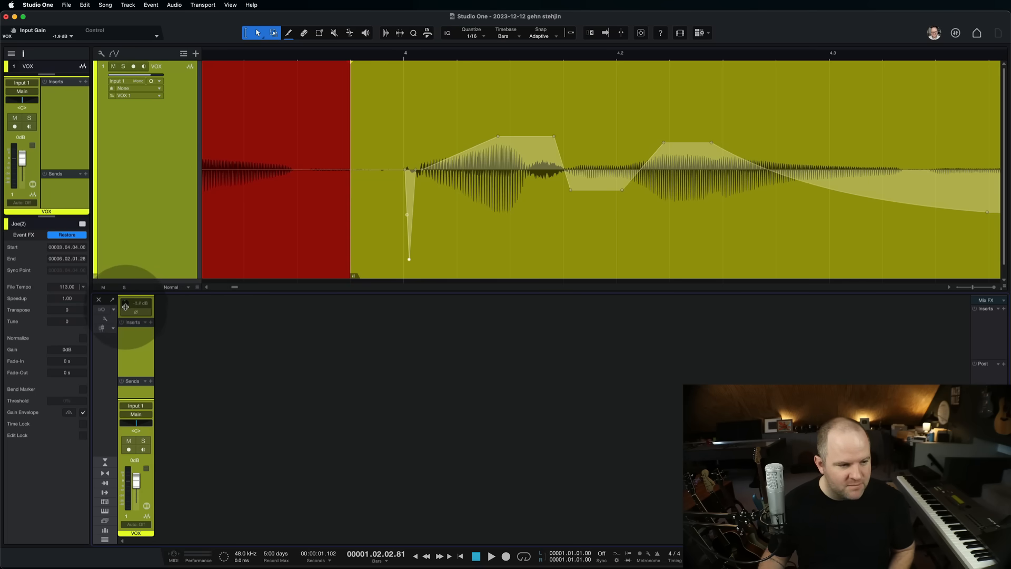
pyautogui.moveTo(134, 306); pyautogui.dragTo(134, 296)
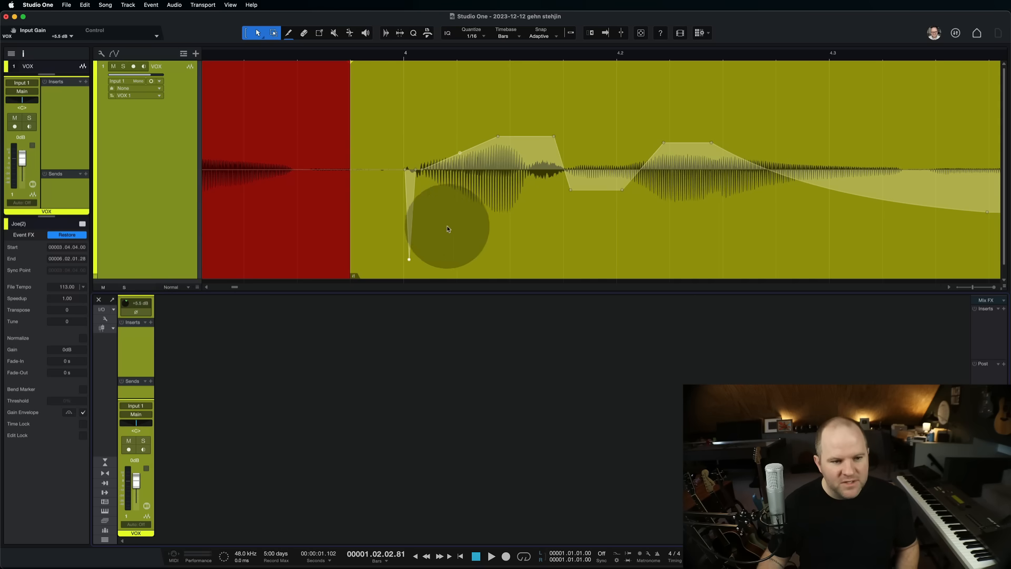
pyautogui.moveTo(447, 229); pyautogui.dragTo(505, 206)
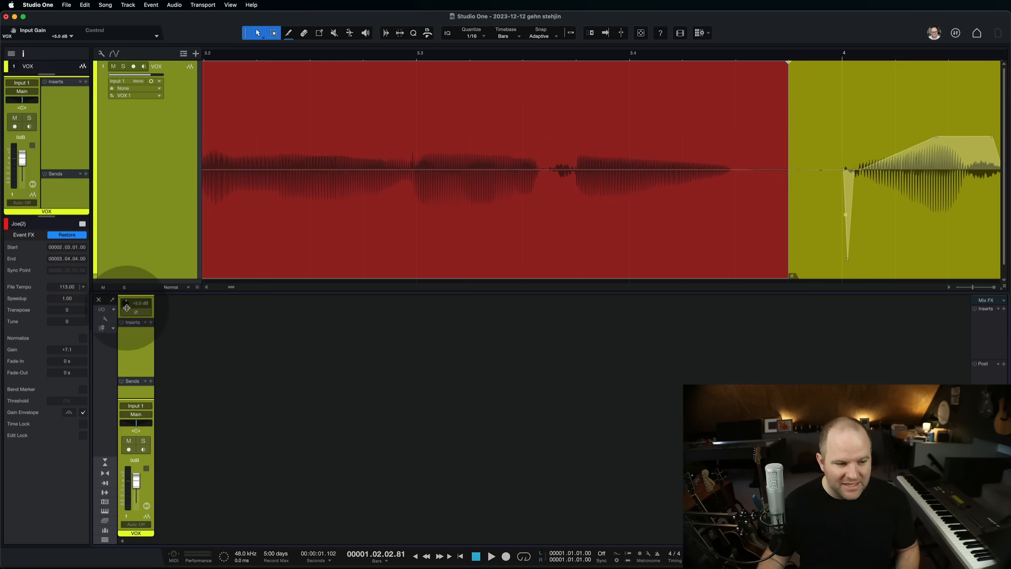
pyautogui.moveTo(135, 307); pyautogui.dragTo(136, 316)
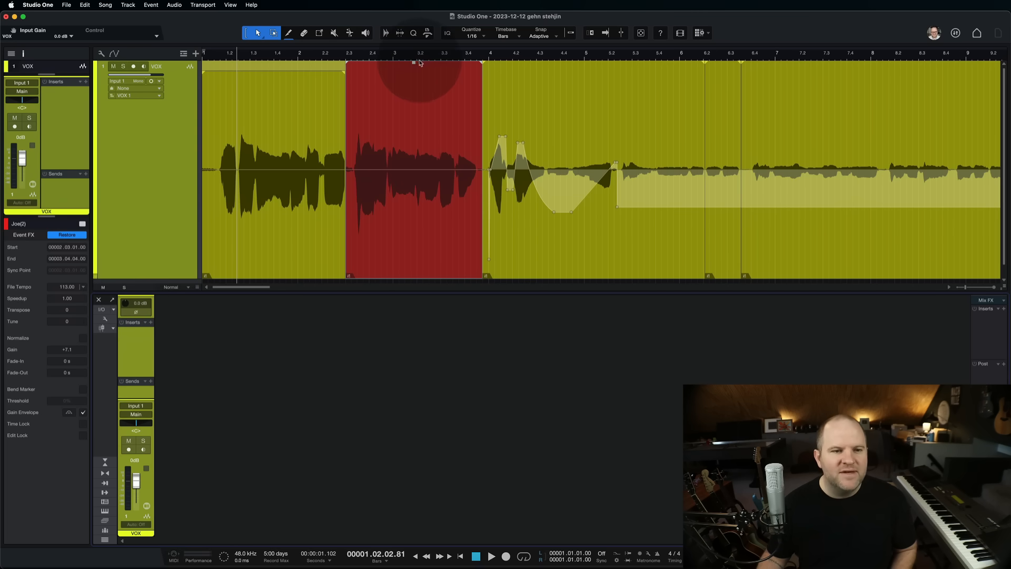
# - Pull the red event's gain far down, then bring it back up to about -11.5 dB
pyautogui.moveTo(413, 63); pyautogui.dragTo(410, 196)
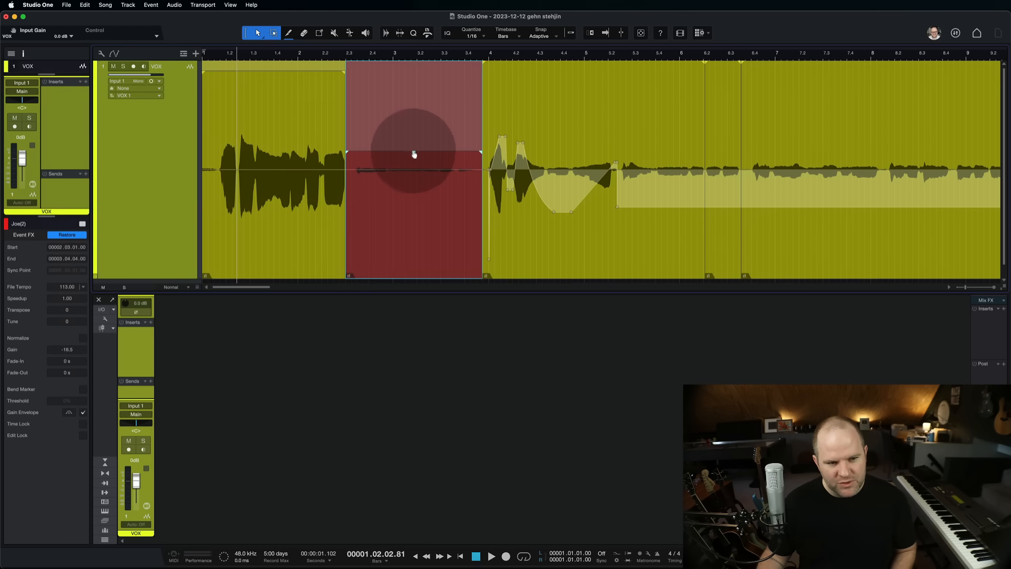
pyautogui.moveTo(414, 153); pyautogui.dragTo(413, 135)
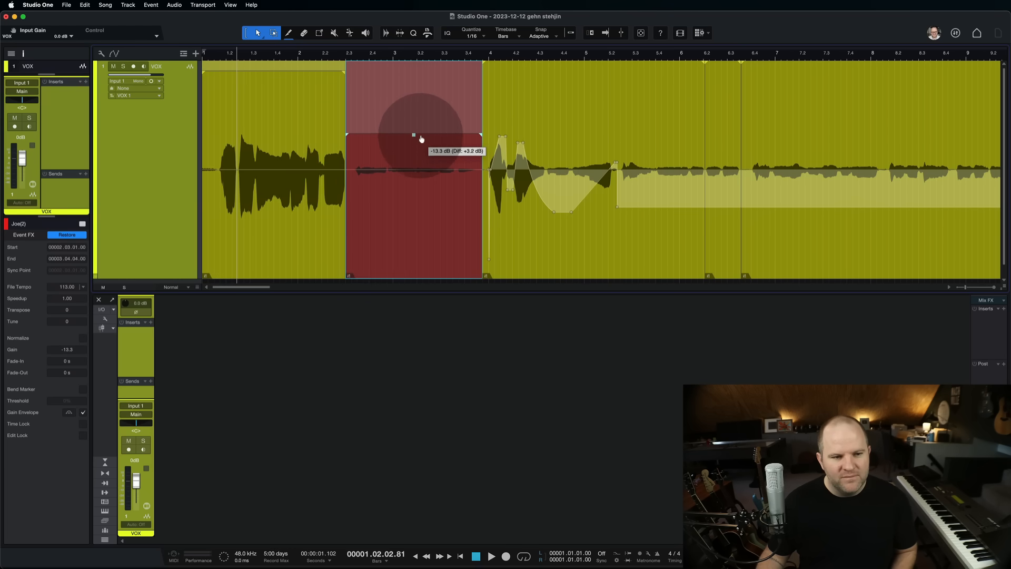
pyautogui.moveTo(413, 135); pyautogui.dragTo(413, 125)
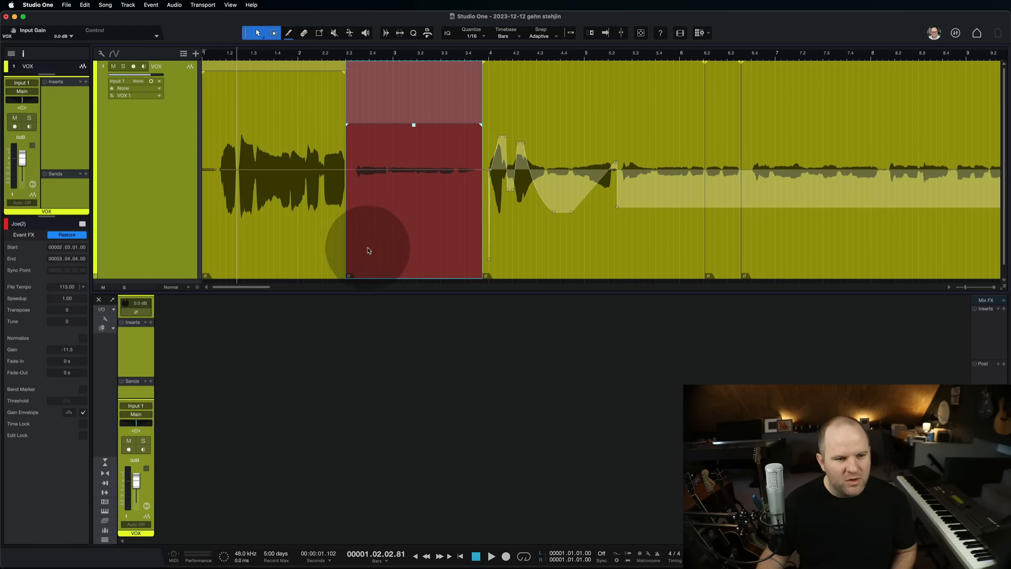